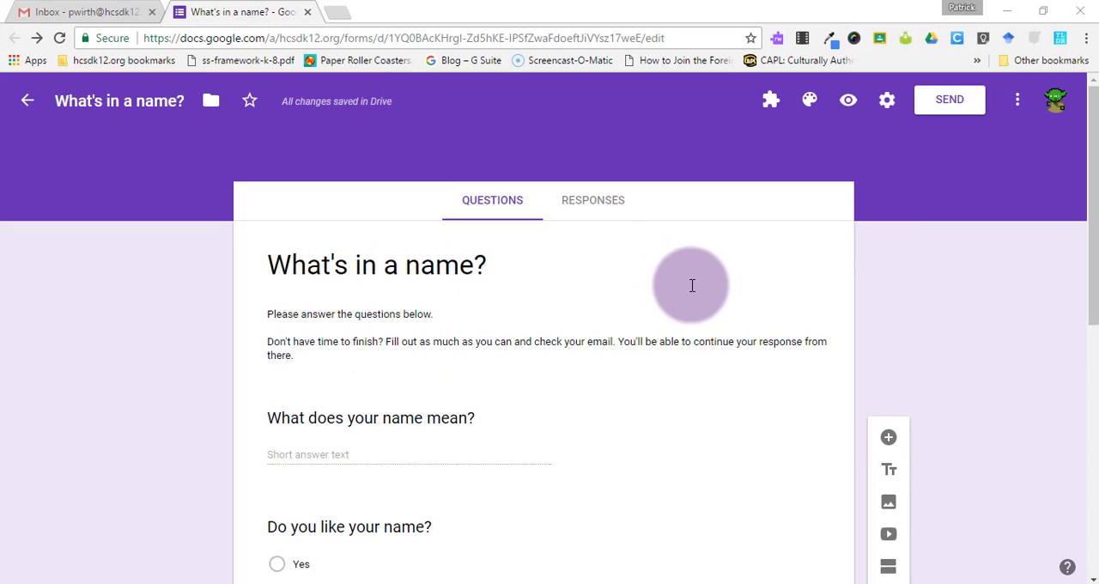
{"action": "mouse_move", "coordinate": [684, 285]}
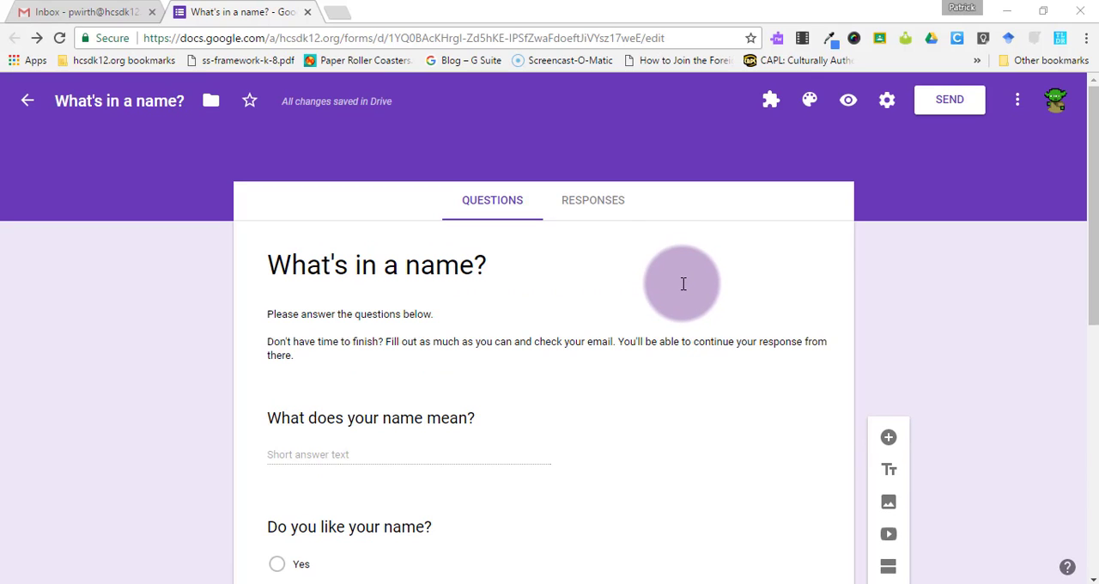
{"action": "mouse_move", "coordinate": [951, 220]}
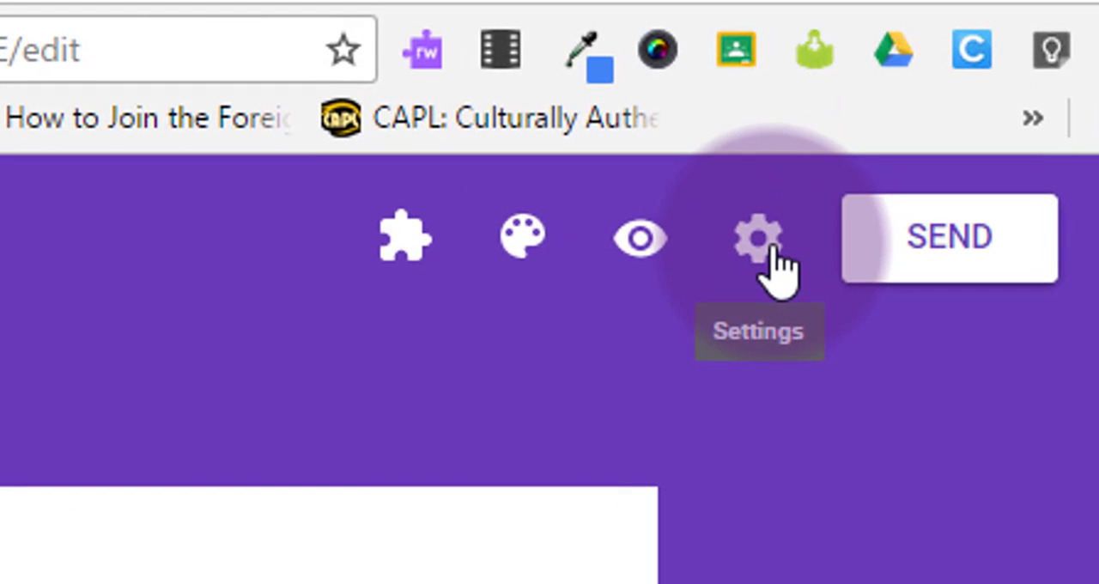
Enable Collect email addresses, Response receipts (Always) and Edit after submit, then save the settings.
{"action": "left_click", "coordinate": [759, 237]}
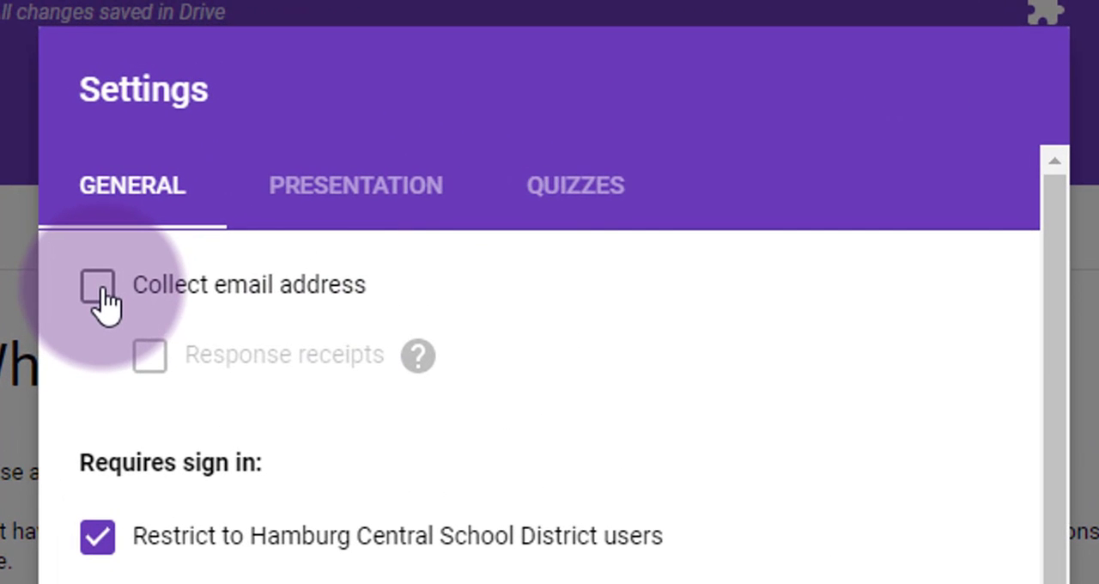
{"action": "left_click", "coordinate": [96, 285]}
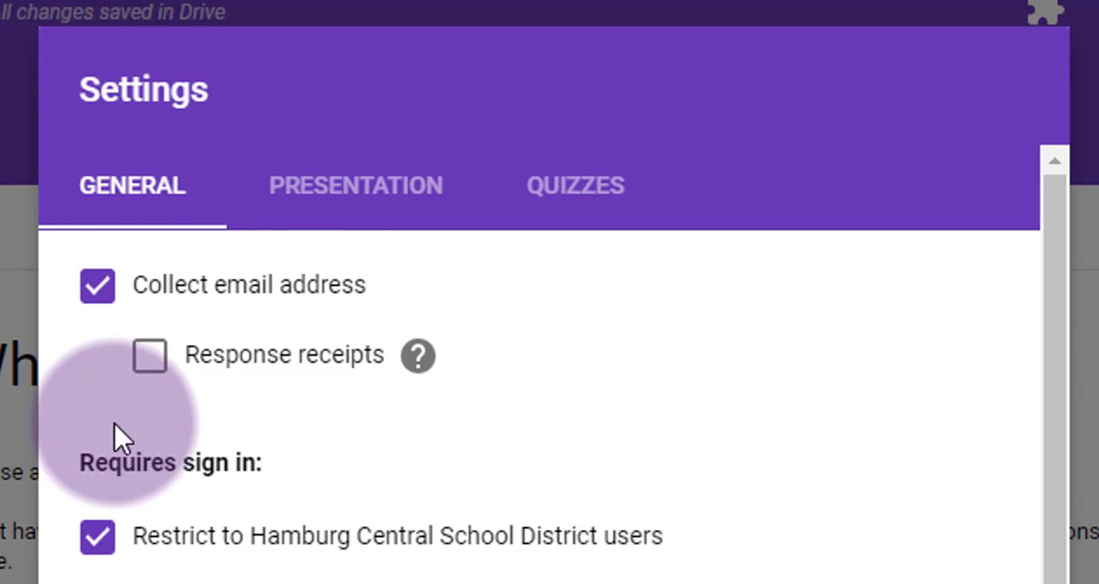
{"action": "left_click", "coordinate": [150, 354]}
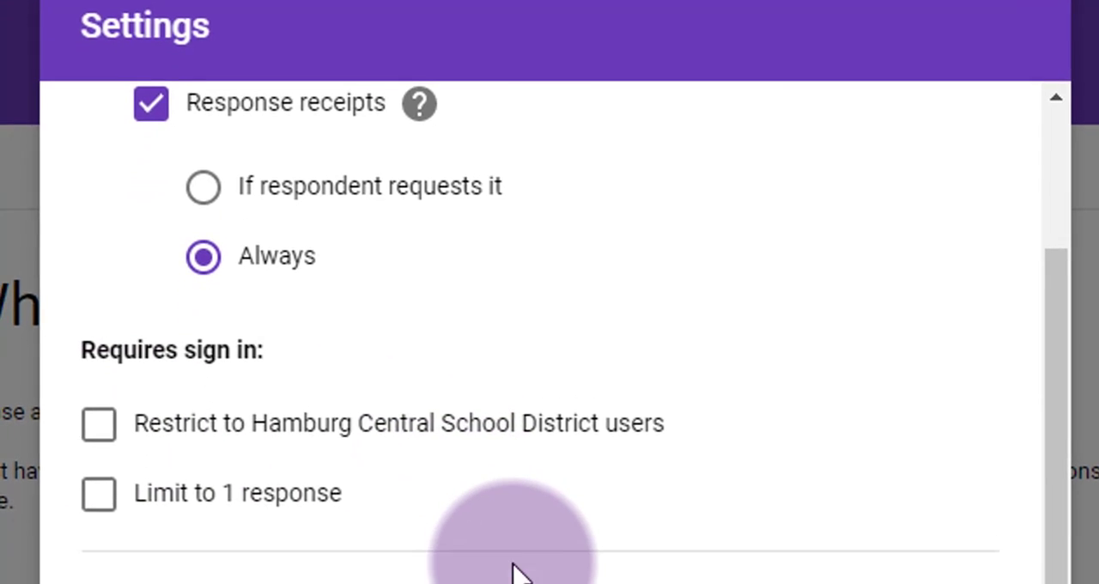
{"action": "scroll", "scroll_direction": "down", "scroll_amount": 3}
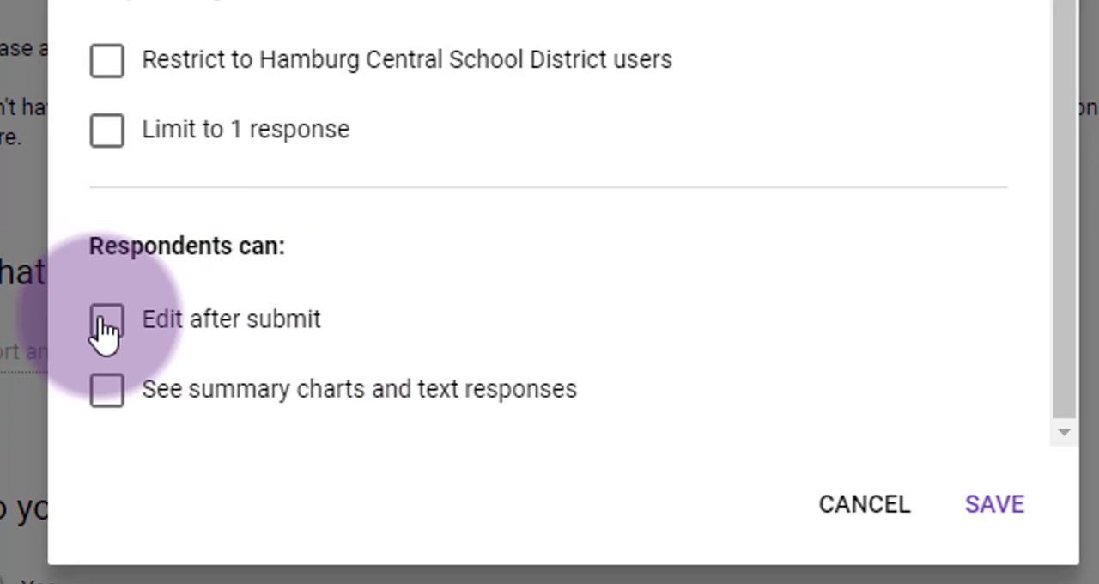
{"action": "left_click", "coordinate": [106, 318]}
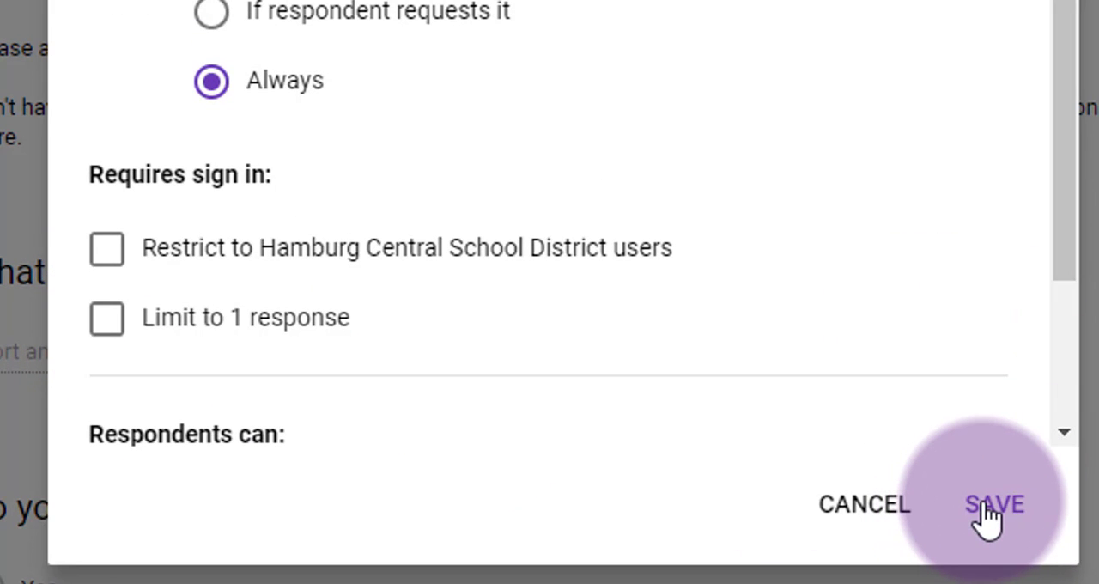
{"action": "left_click", "coordinate": [993, 505]}
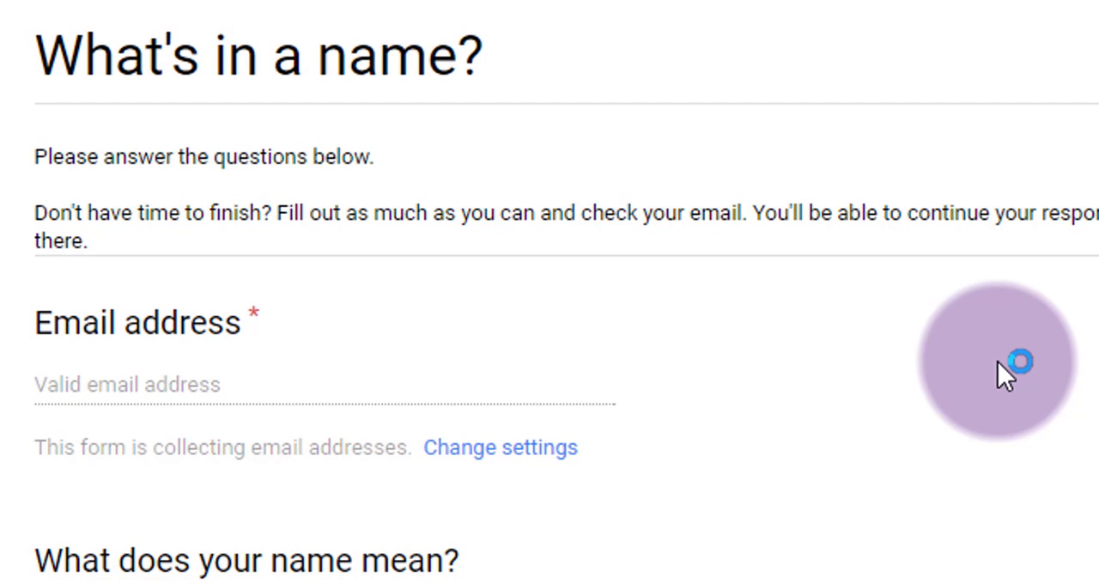
{"action": "mouse_move", "coordinate": [931, 336]}
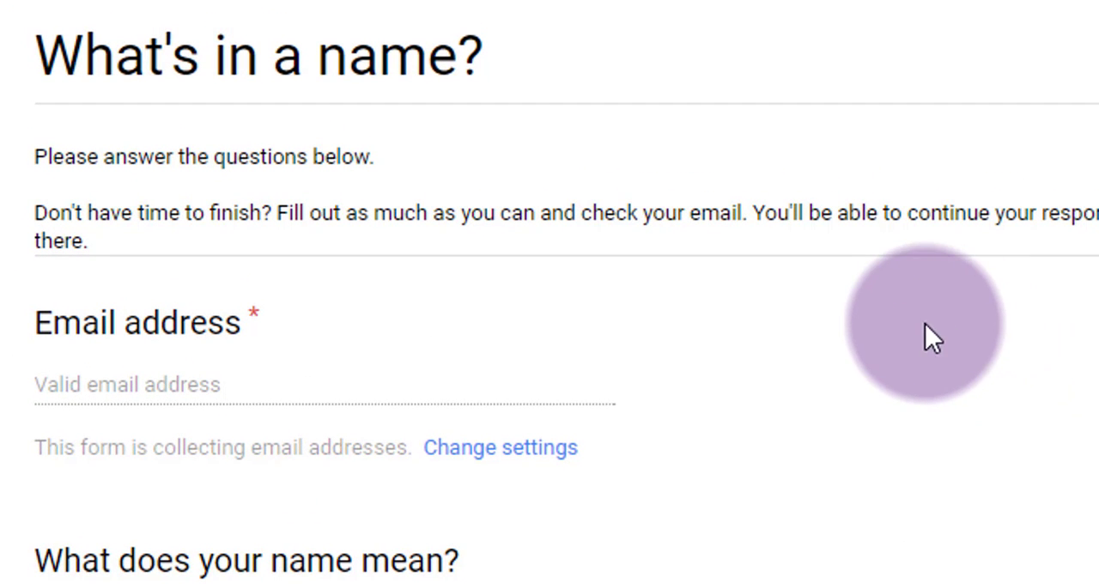
{"action": "mouse_move", "coordinate": [237, 412]}
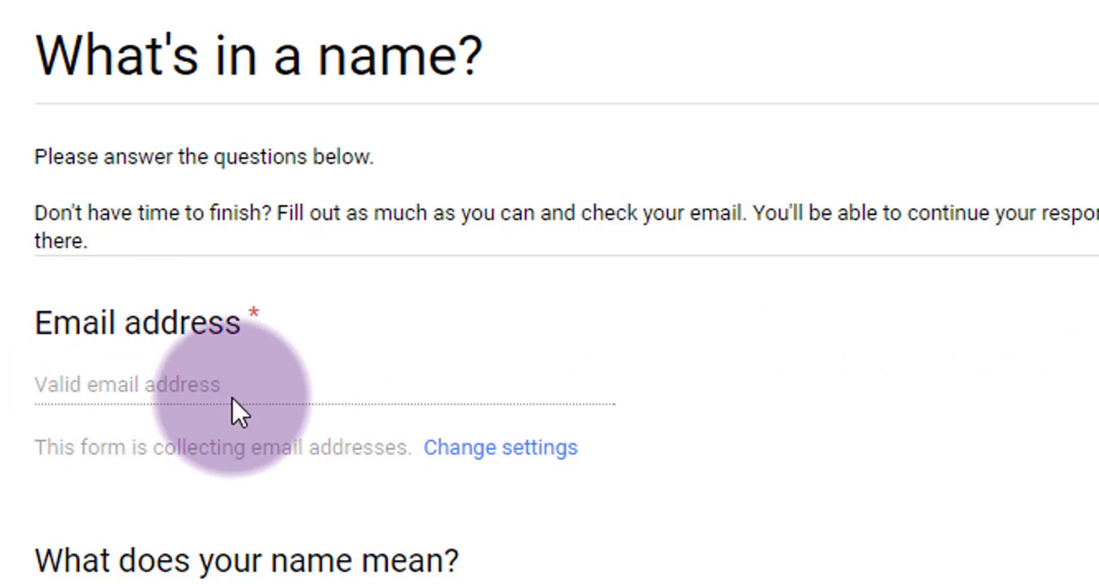
{"action": "mouse_move", "coordinate": [588, 430]}
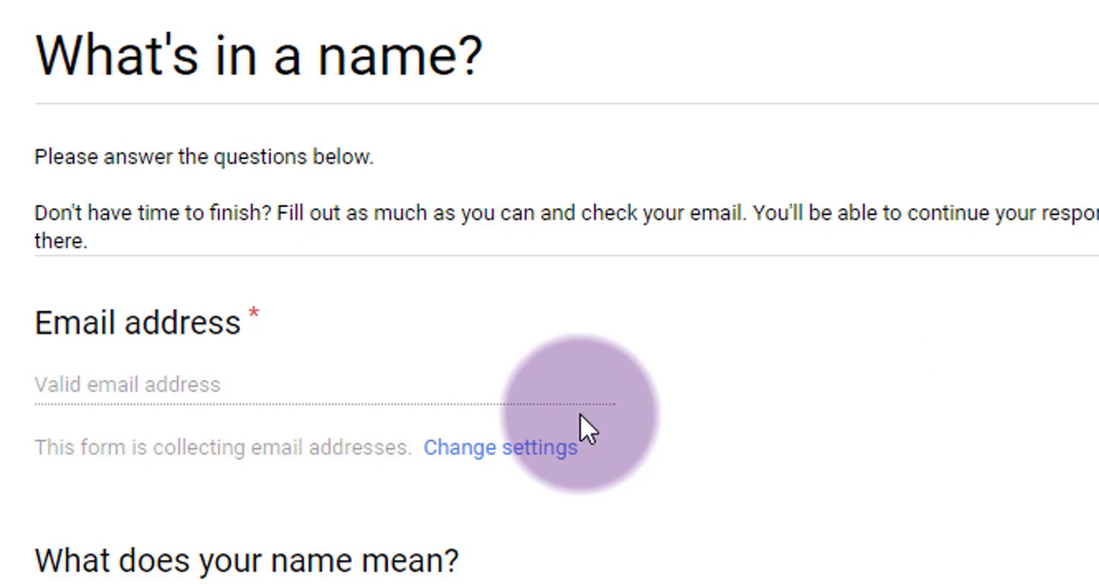
{"action": "mouse_move", "coordinate": [669, 398]}
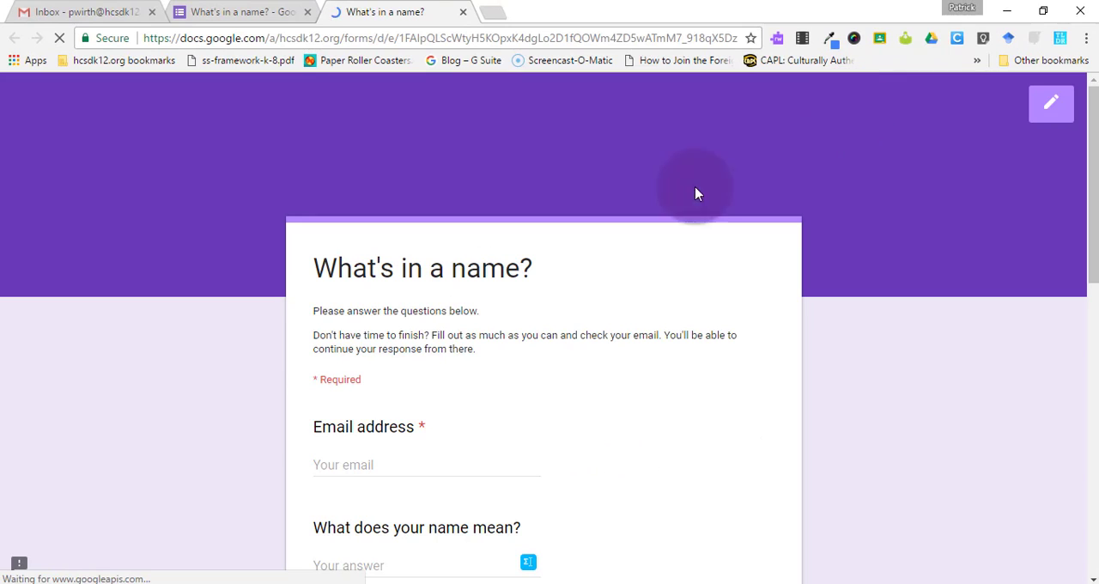
Answer the first questions with 'pwirth', 'name means noble.' and 'Nop', leaving the last two blank.
{"action": "scroll", "scroll_direction": "down", "scroll_amount": 3}
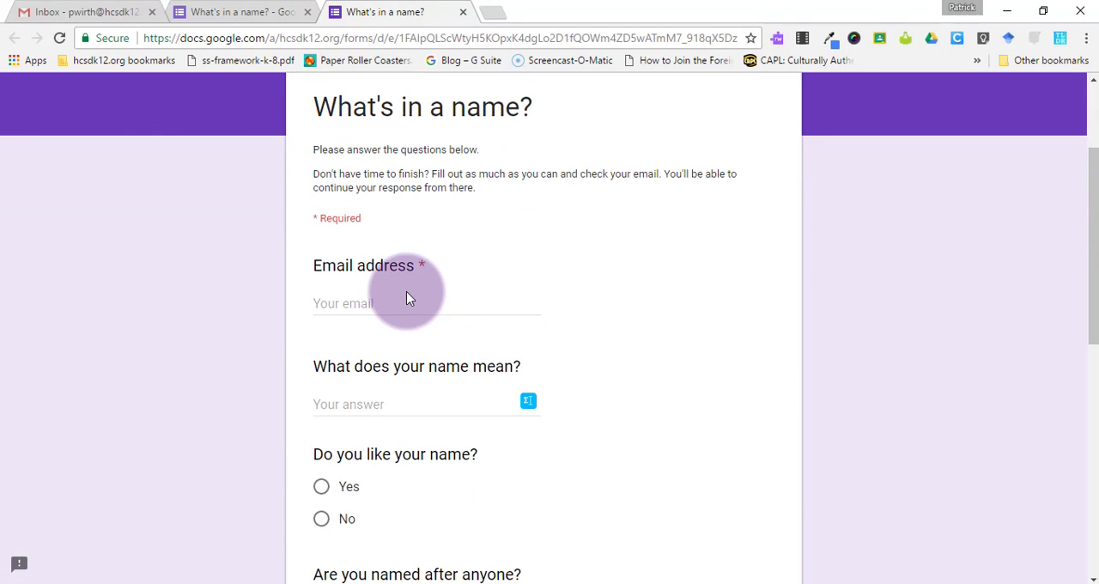
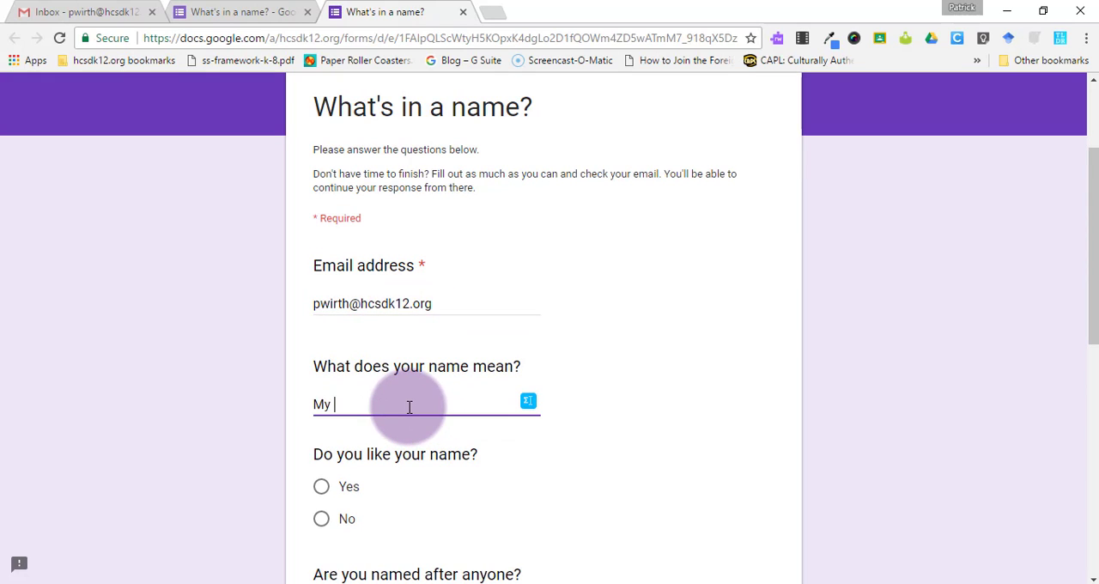
{"action": "type", "text": "name means n"}
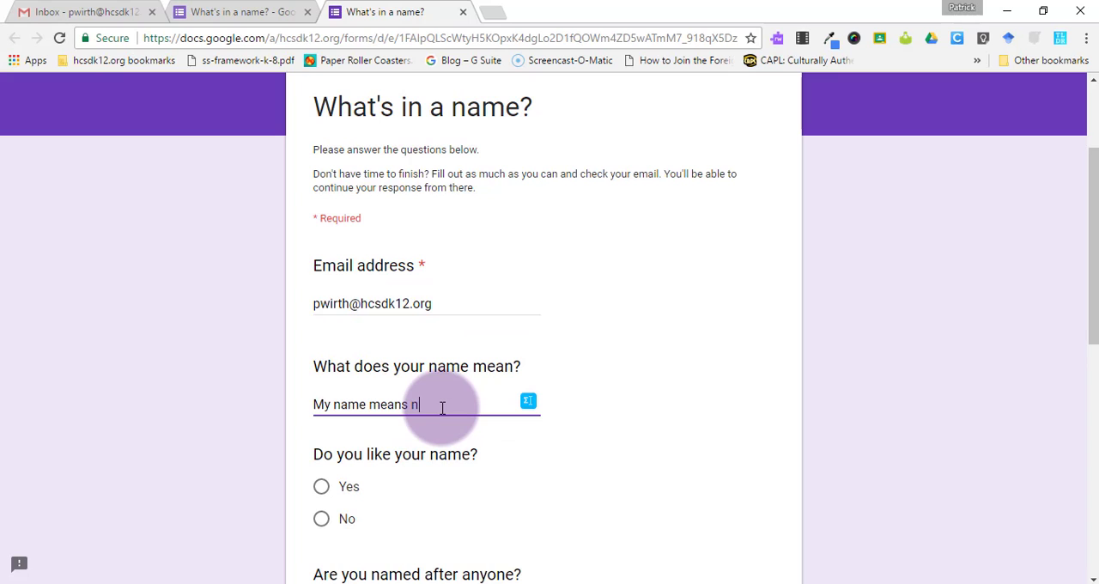
{"action": "type", "text": "oble."}
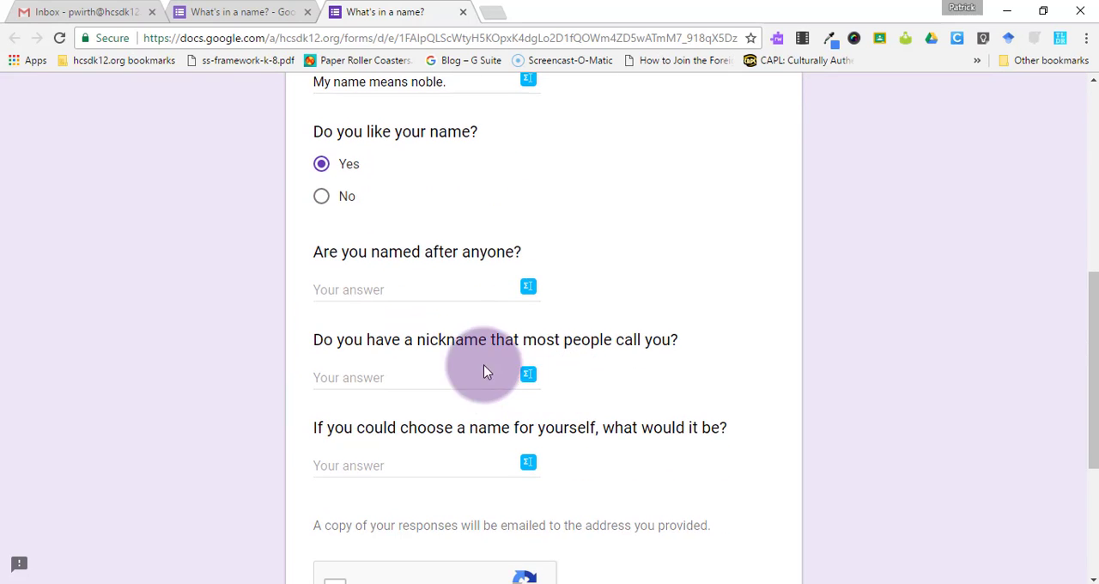
{"action": "type", "text": "Nope."}
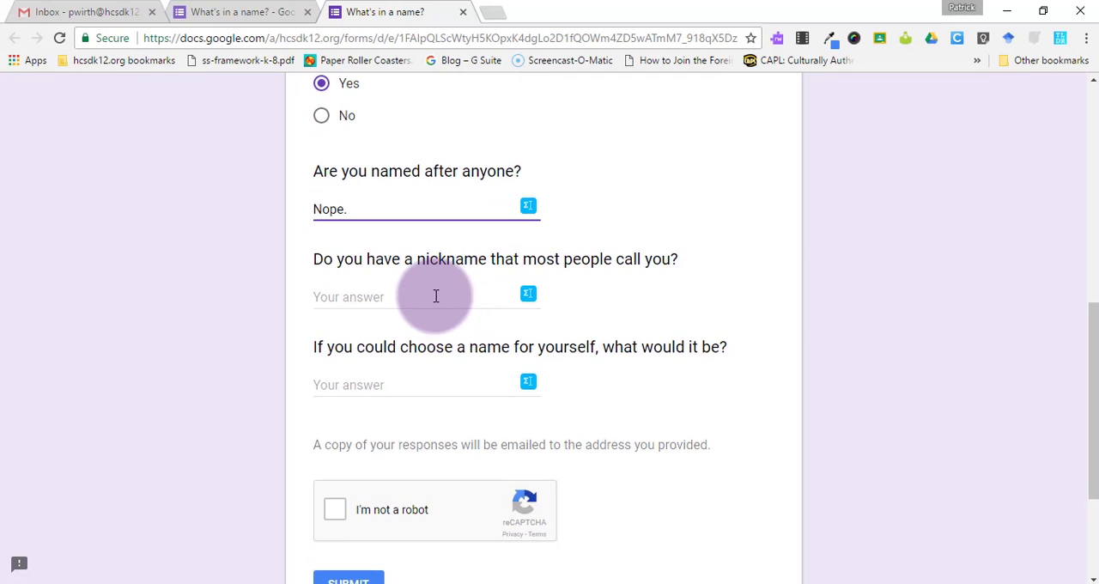
Pass the 'I'm not a robot' reCAPTCHA and submit the partly answered response.
{"action": "scroll", "scroll_direction": "down", "scroll_amount": 3}
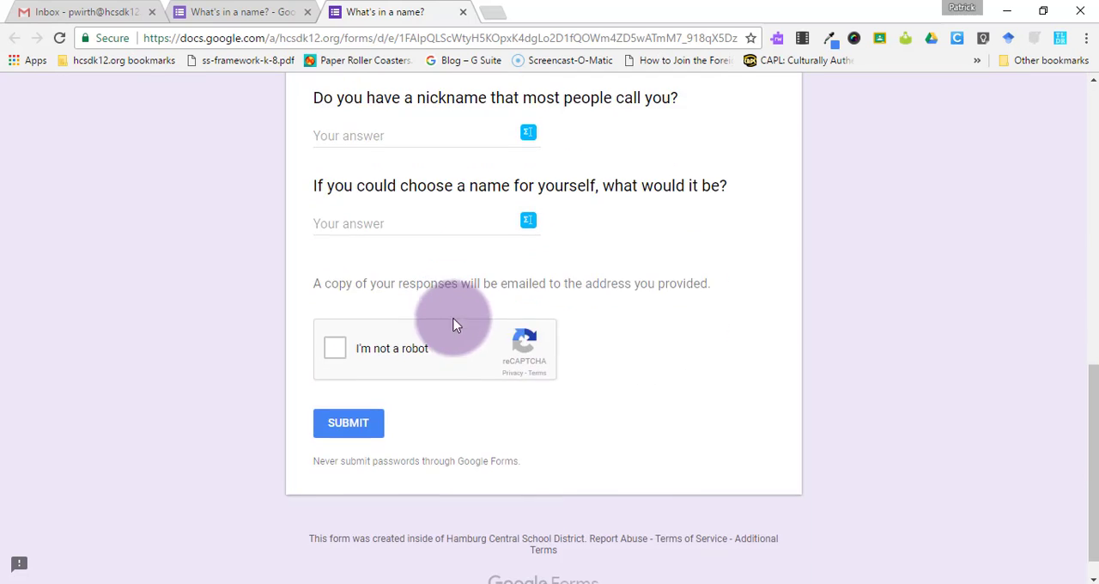
{"action": "mouse_move", "coordinate": [721, 296]}
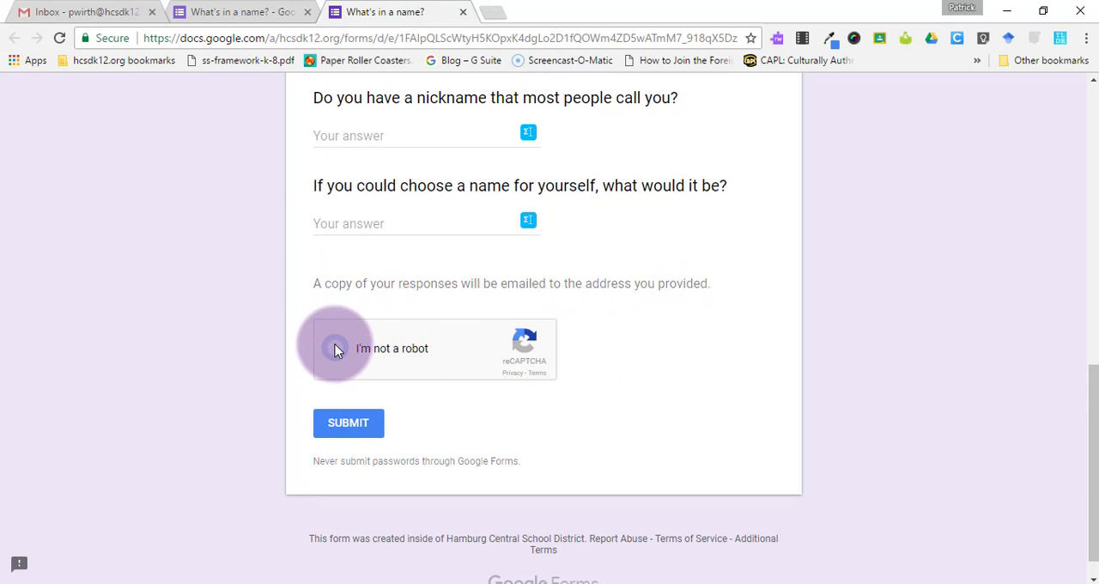
{"action": "left_click", "coordinate": [336, 347]}
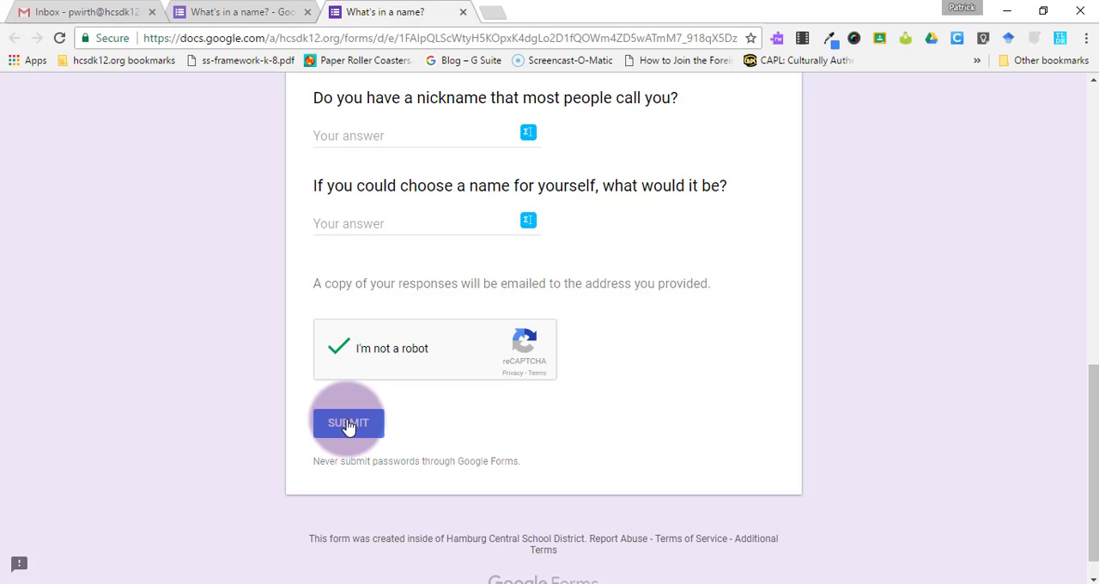
{"action": "left_click", "coordinate": [346, 423]}
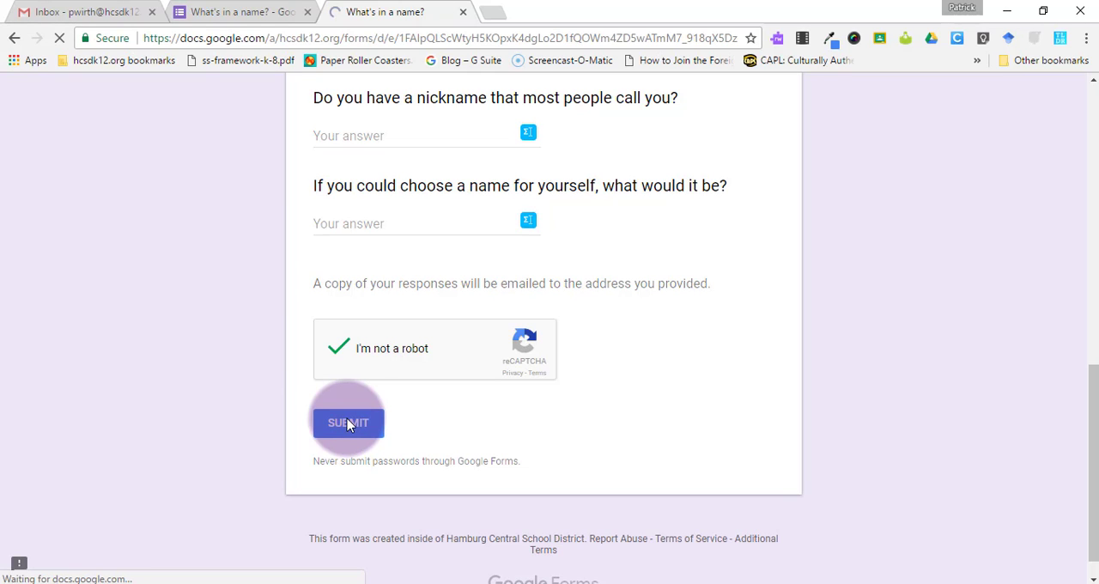
{"action": "left_click", "coordinate": [347, 423]}
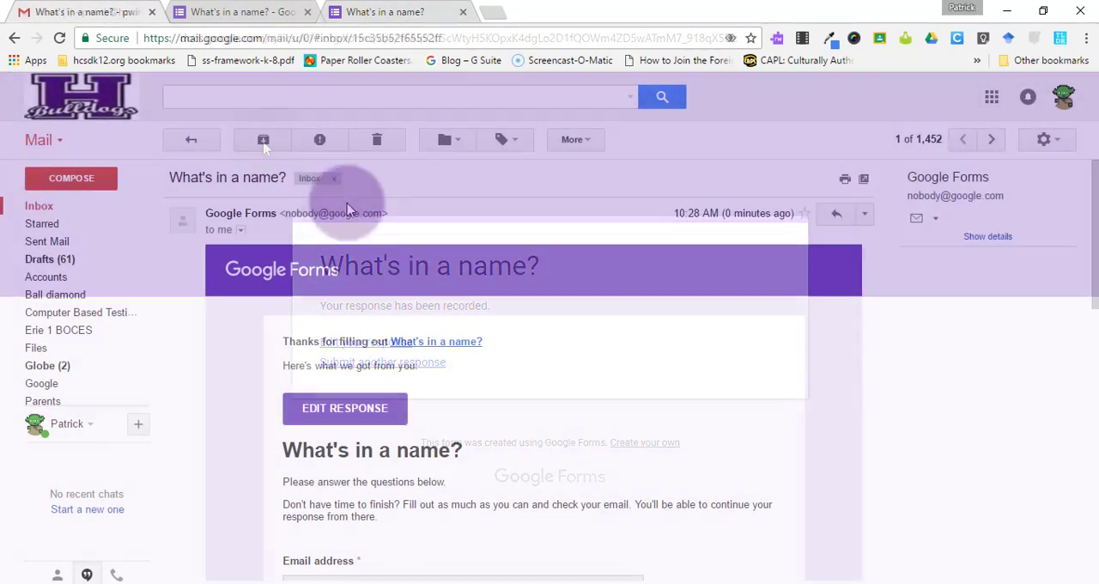
Follow the receipt email's Edit Response link and reach the still-blank nickname and chosen-name questions.
{"action": "scroll", "scroll_direction": "down", "scroll_amount": 3}
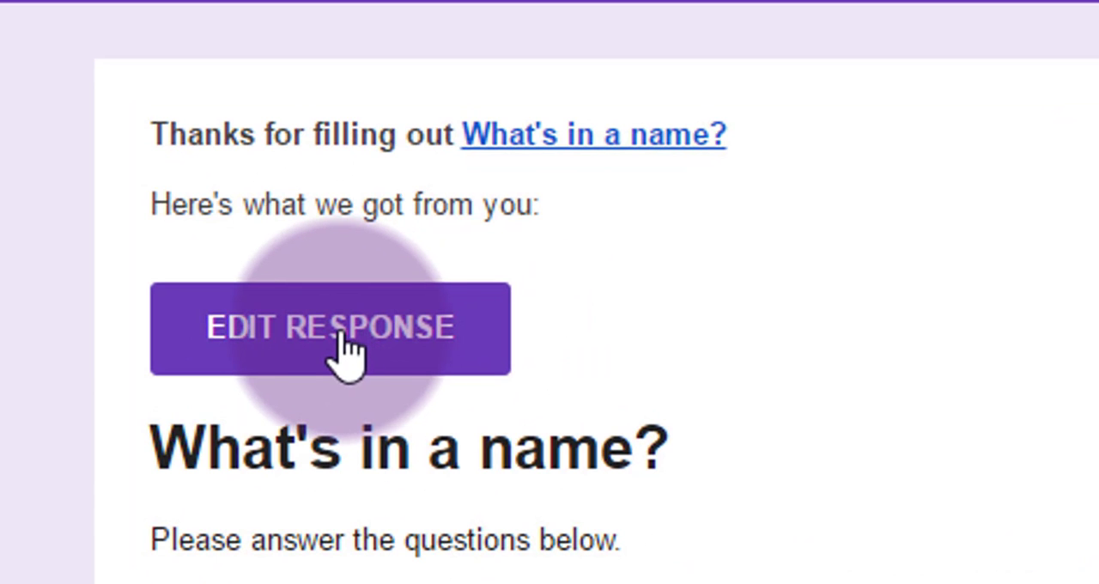
{"action": "left_click", "coordinate": [330, 328]}
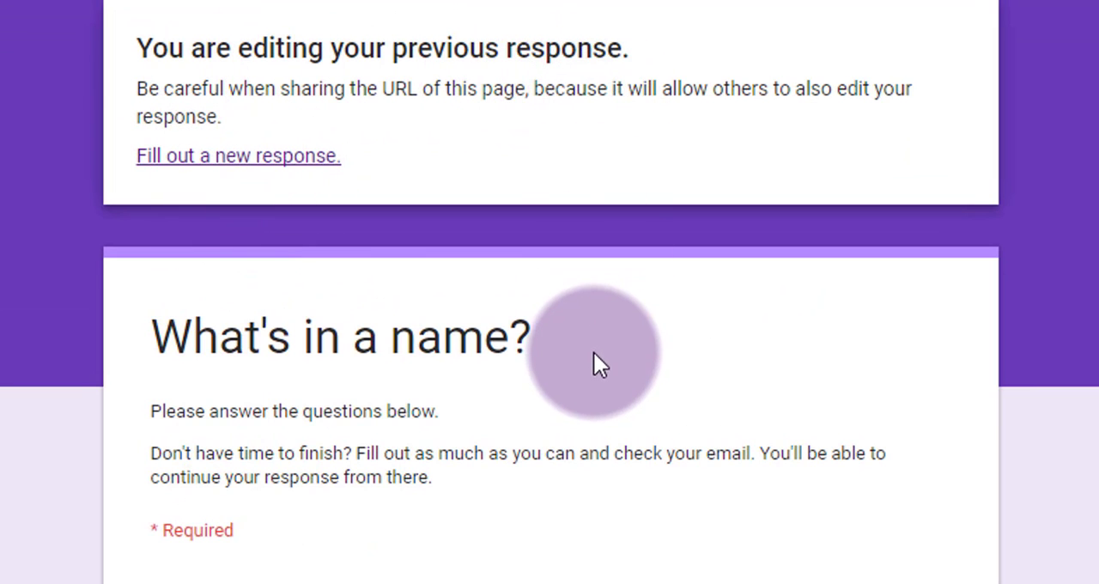
{"action": "scroll", "scroll_direction": "down", "scroll_amount": 3}
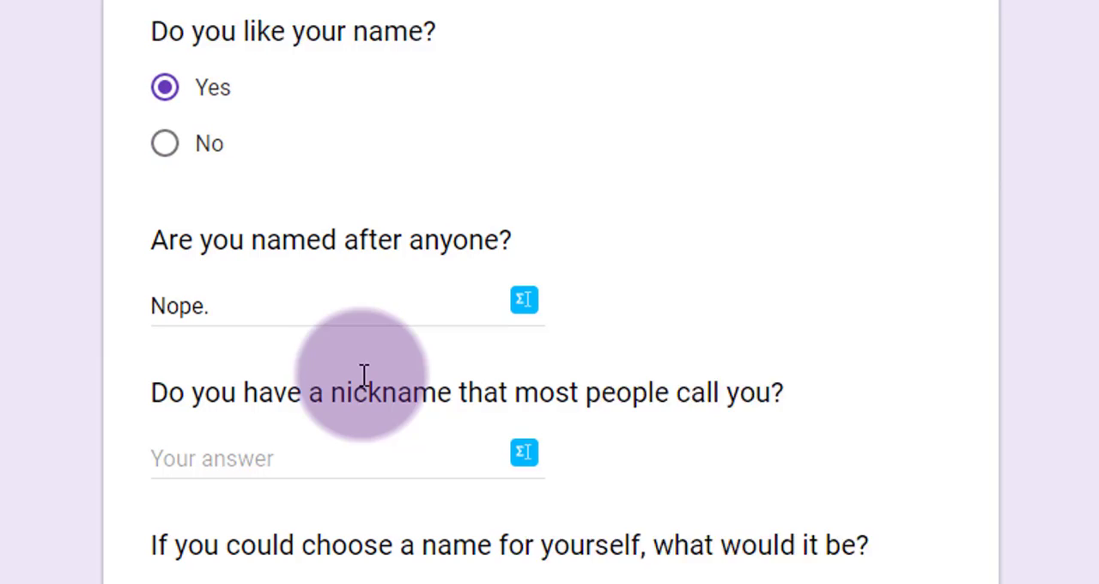
{"action": "scroll", "scroll_direction": "down", "scroll_amount": 3}
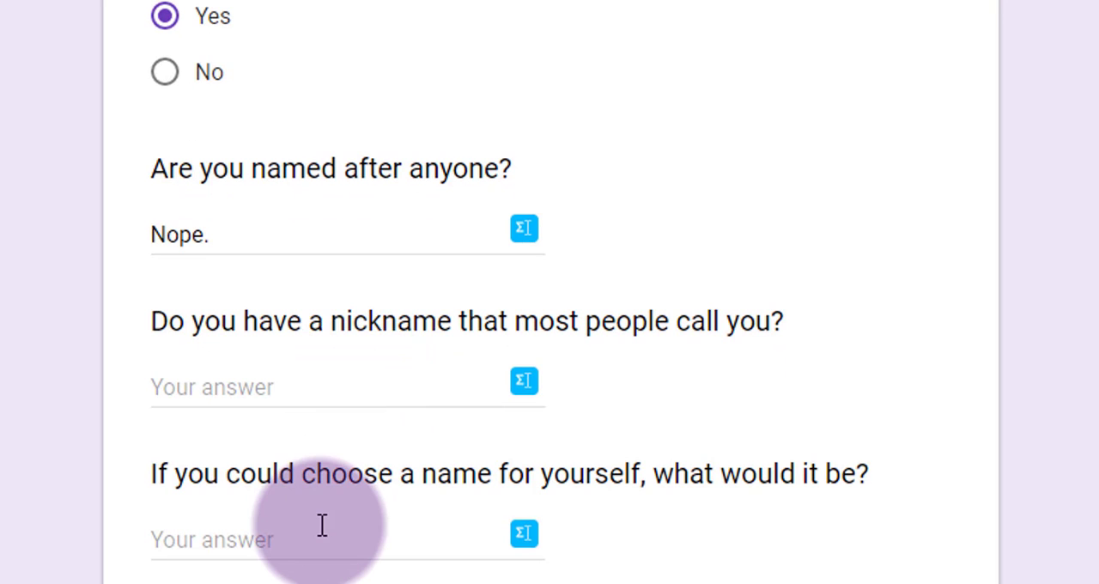
From Responses, create a new linked responses spreadsheet, then return to the edit-response tab.
{"action": "left_click", "coordinate": [588, 144]}
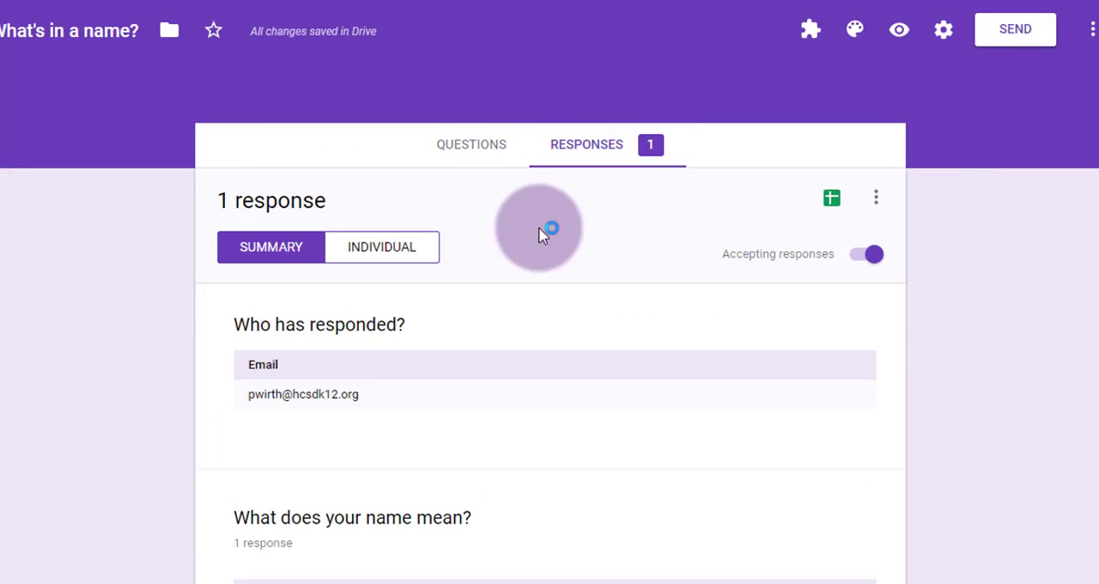
{"action": "scroll", "scroll_direction": "down", "scroll_amount": 3}
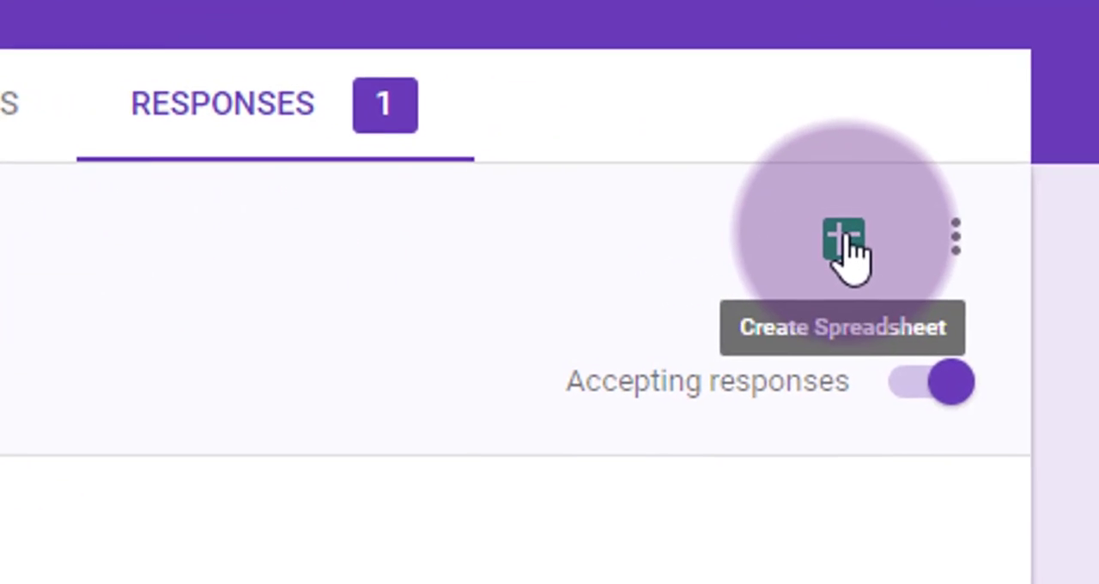
{"action": "left_click", "coordinate": [842, 239]}
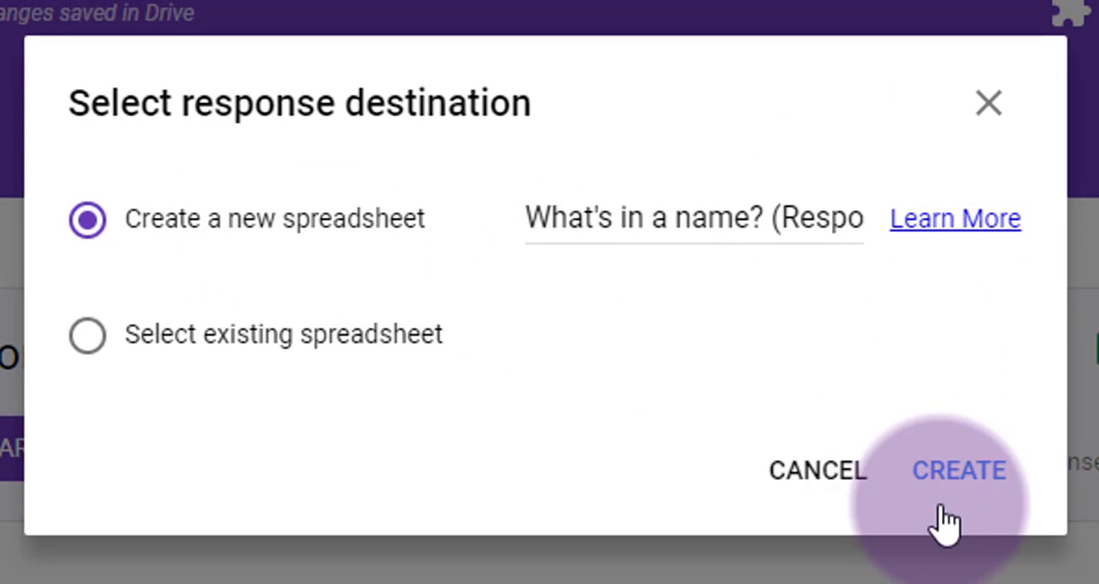
{"action": "left_click", "coordinate": [958, 470]}
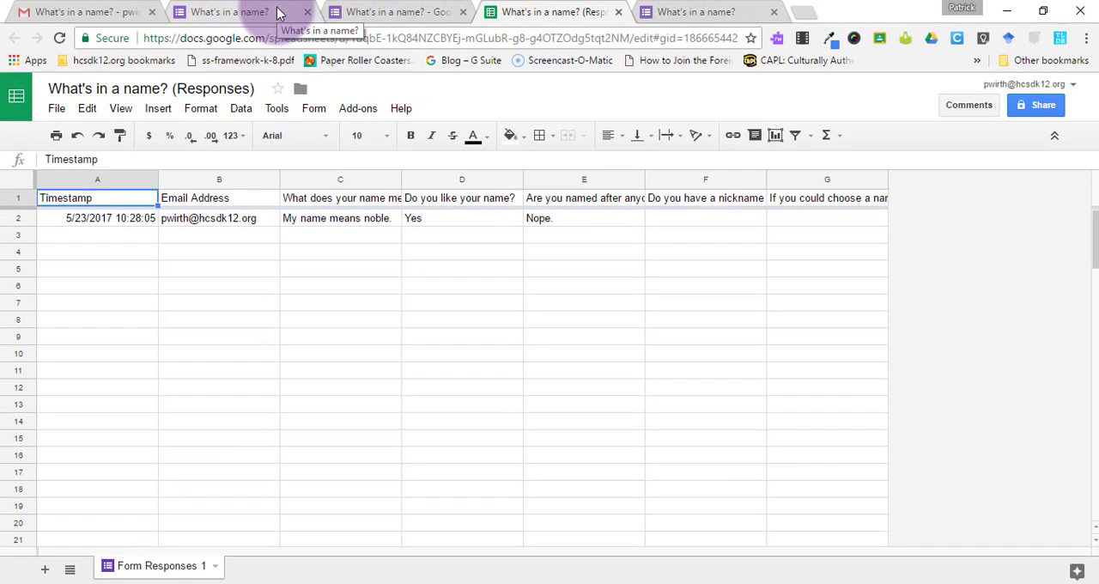
{"action": "left_click", "coordinate": [227, 12]}
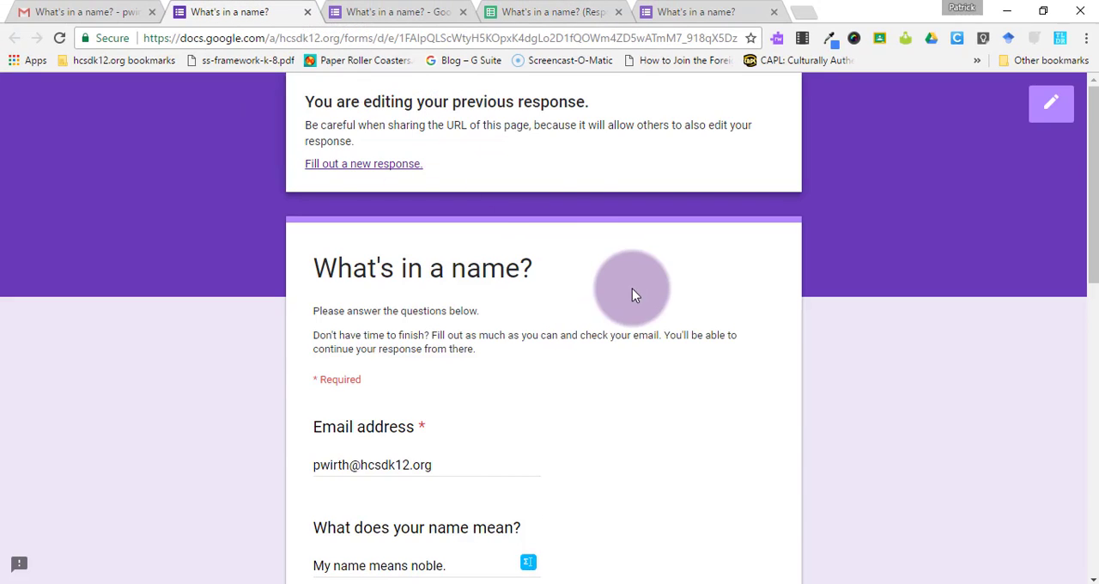
Answer the nickname question 'Pat' and the chosen-name question 'David Hasselhoff'.
{"action": "scroll", "scroll_direction": "down", "scroll_amount": 3}
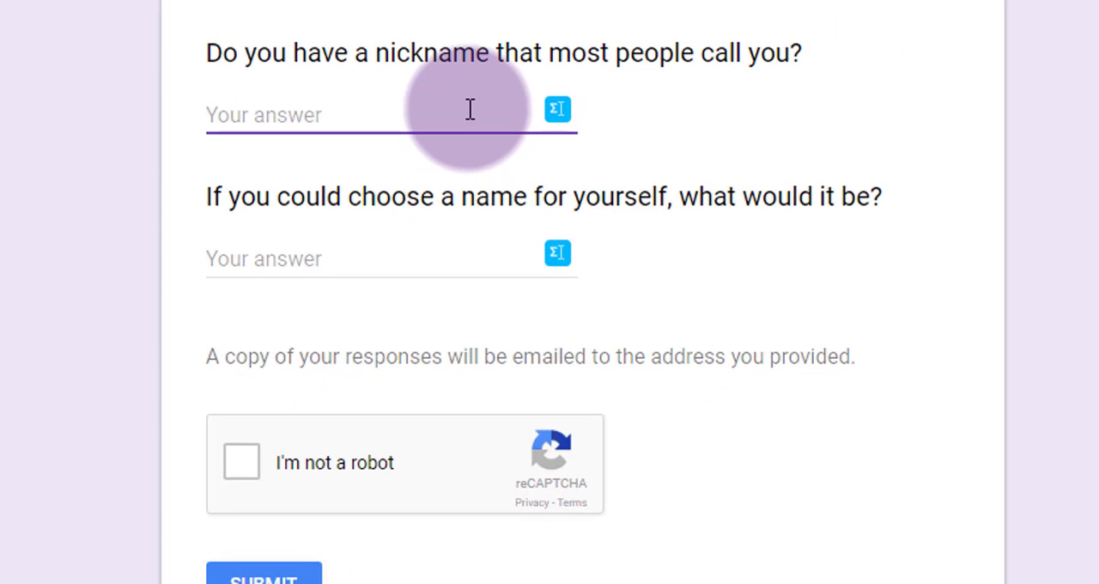
{"action": "type", "text": "Pat"}
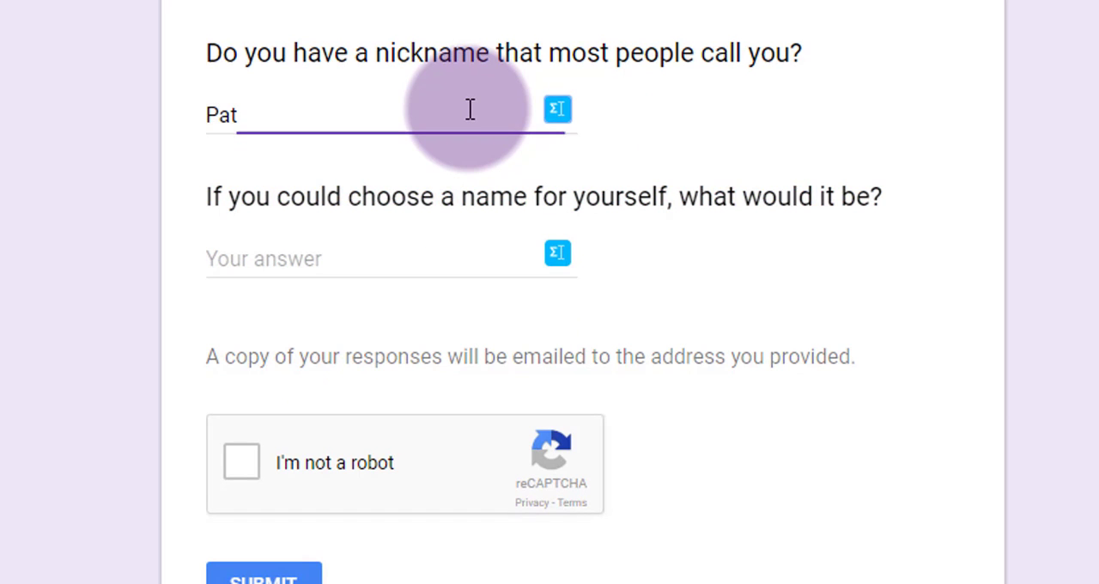
{"action": "left_click", "coordinate": [370, 258]}
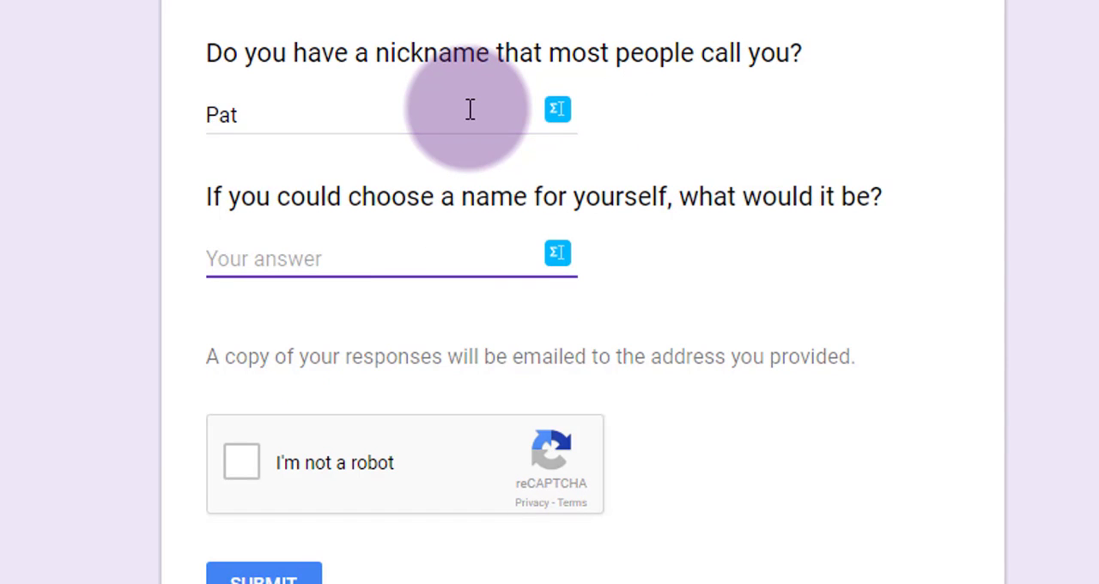
{"action": "type", "text": "David"}
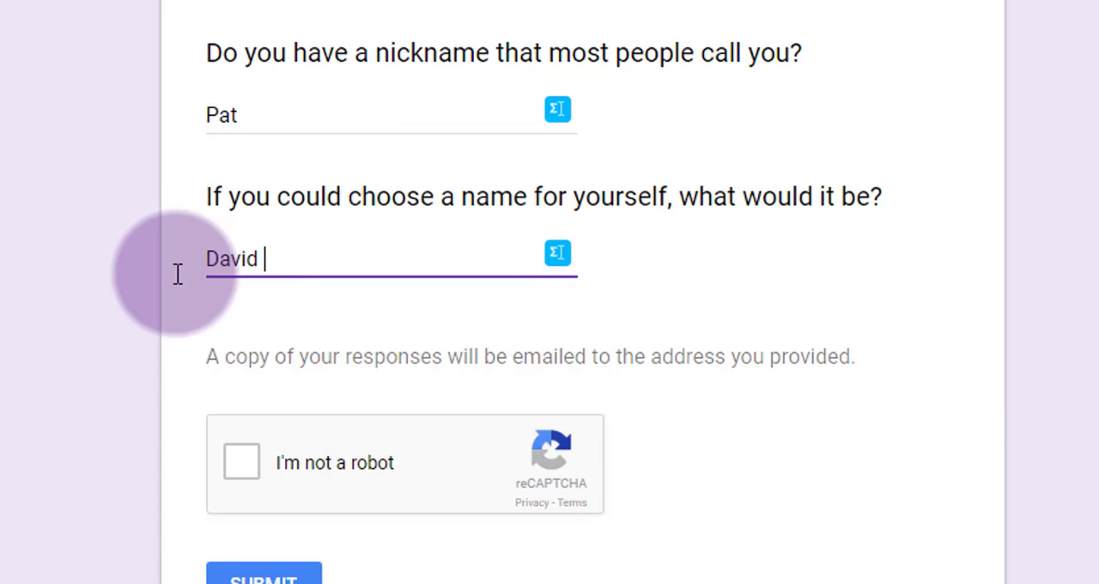
{"action": "type", "text": "Hassel"}
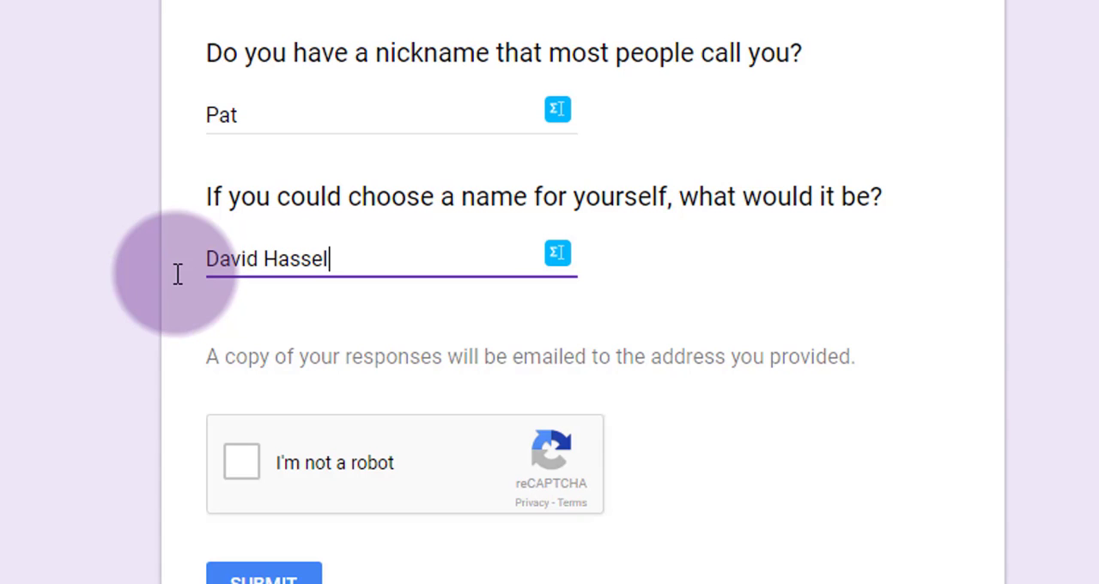
{"action": "type", "text": "hoff"}
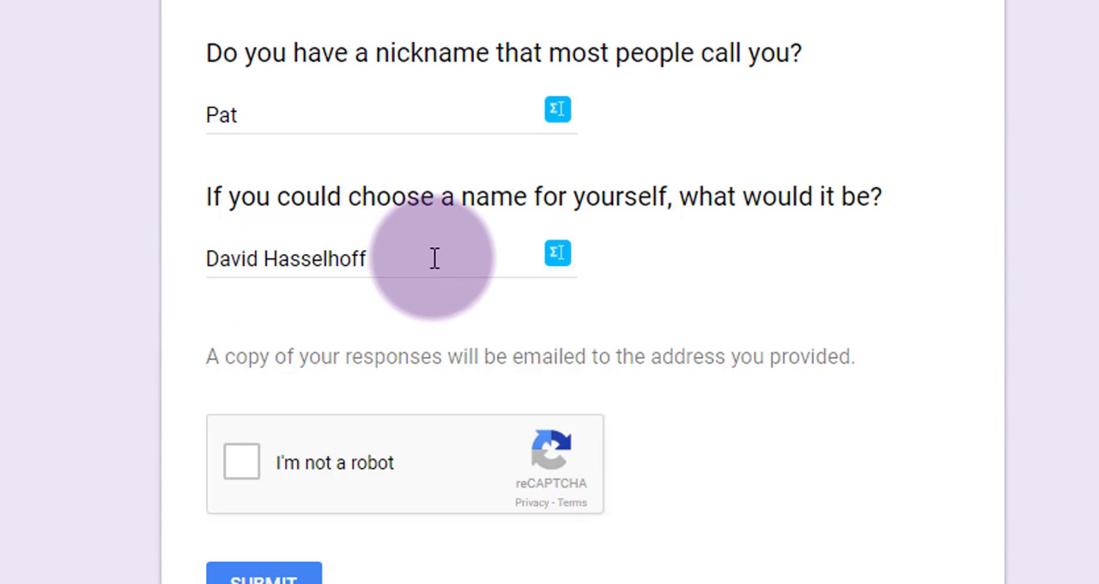
Pass the reCAPTCHA and resubmit the now-complete response.
{"action": "scroll", "scroll_direction": "down", "scroll_amount": 3}
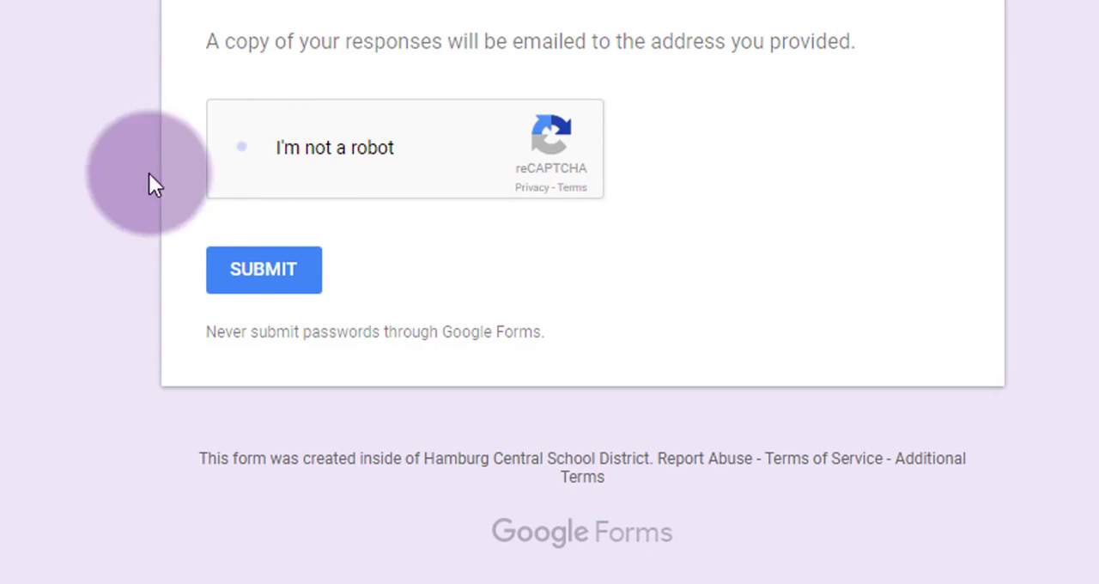
{"action": "left_click", "coordinate": [241, 148]}
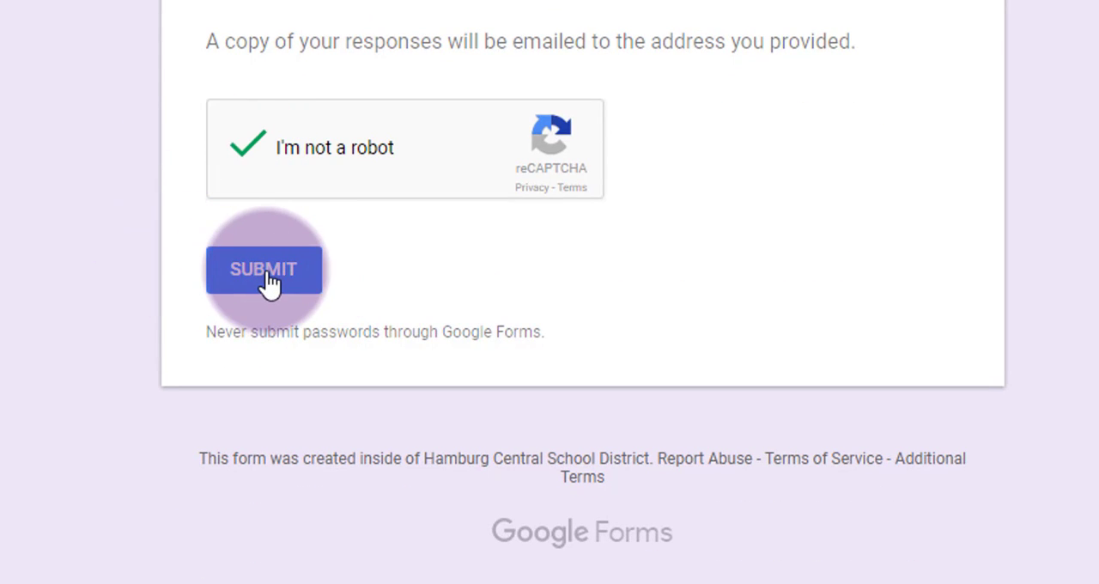
{"action": "left_click", "coordinate": [265, 268]}
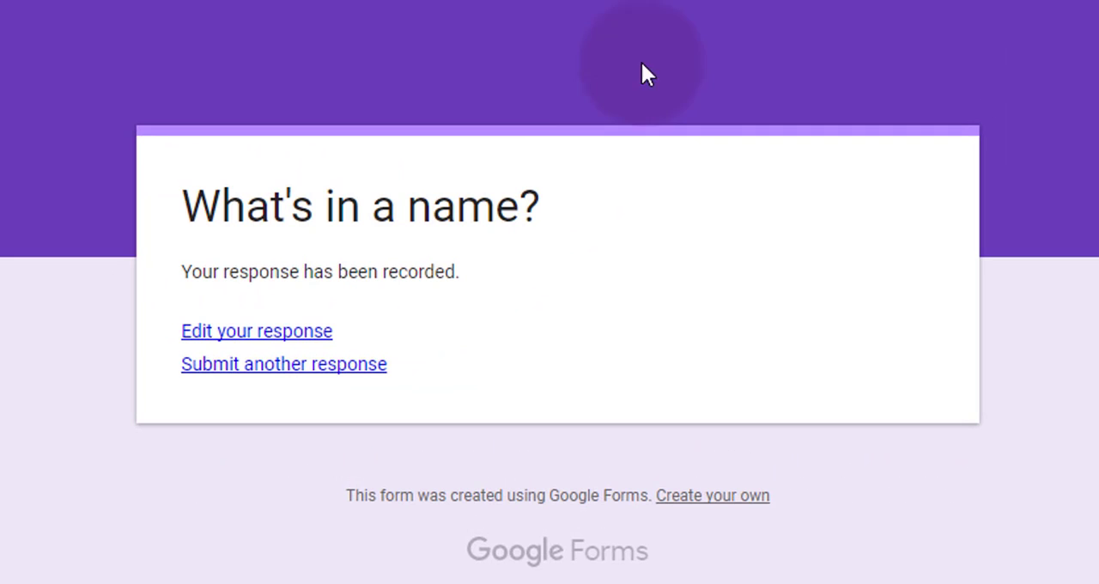